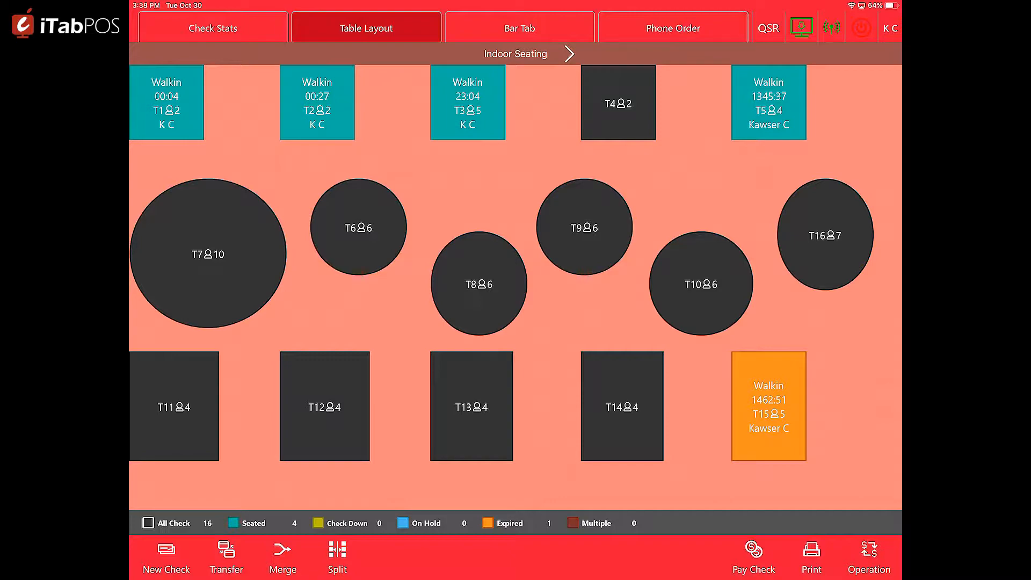
- Start a table-to-table transfer with Table 1's walk-in check as the source
left_click(227, 558)
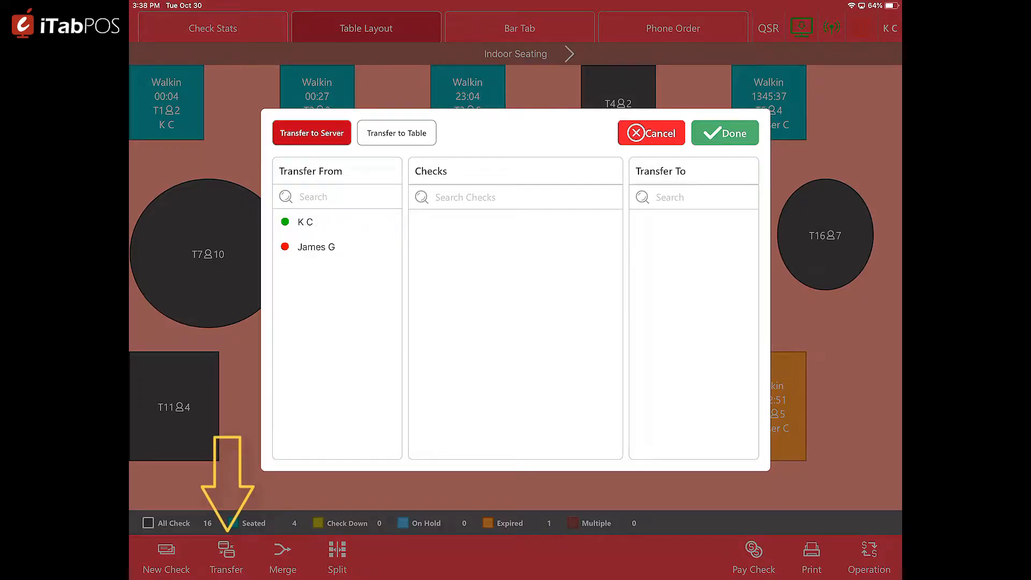
left_click(396, 133)
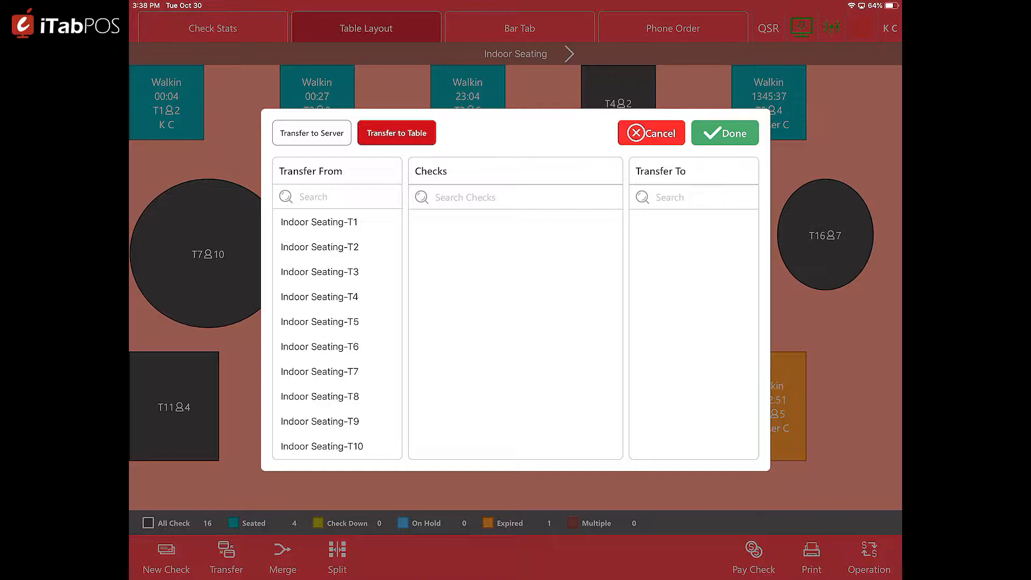
left_click(320, 222)
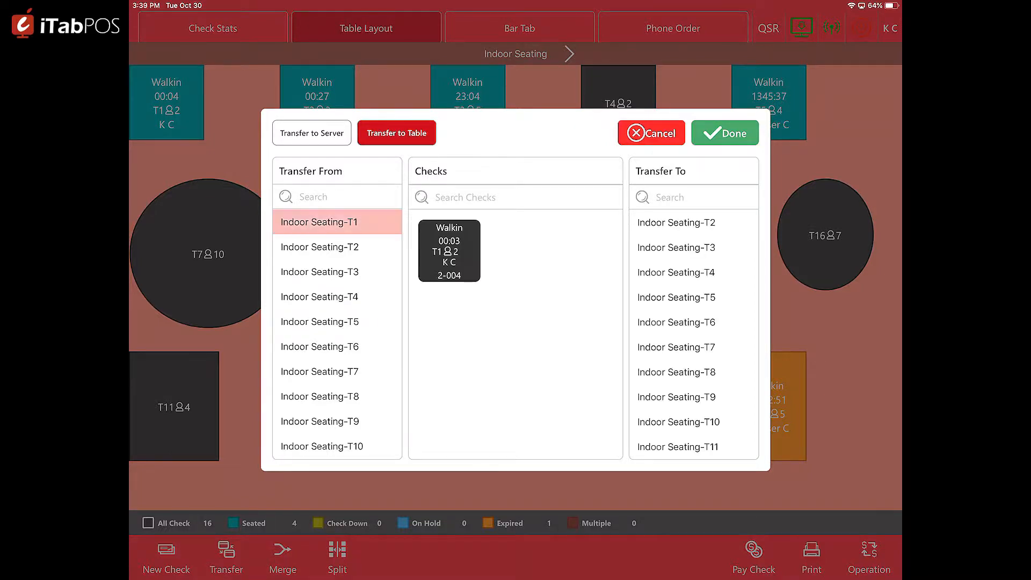
left_click(449, 250)
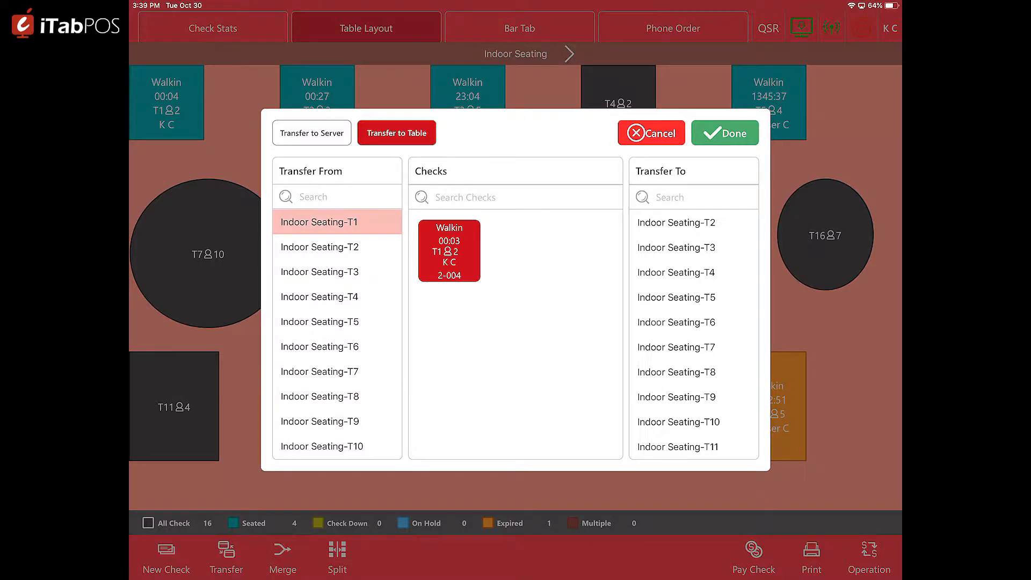
- Move the check to Table 11 and acknowledge the transfer success message
scroll("down", 3)
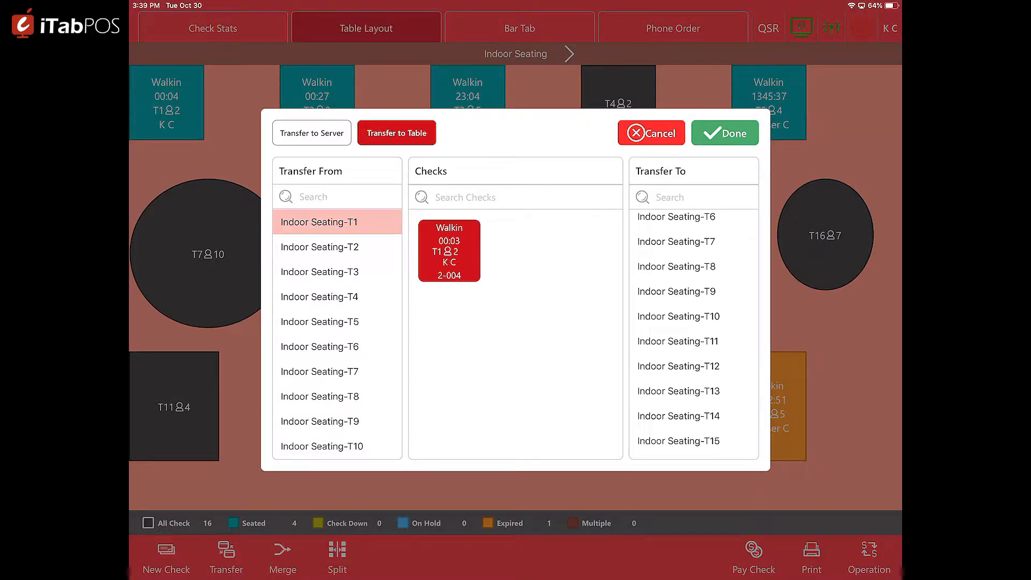
left_click(678, 340)
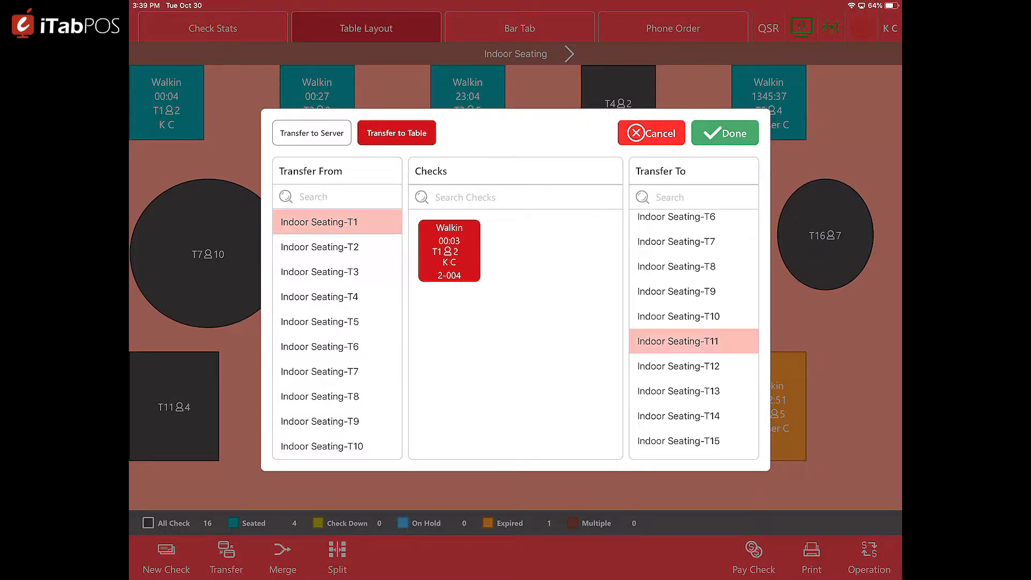
left_click(724, 132)
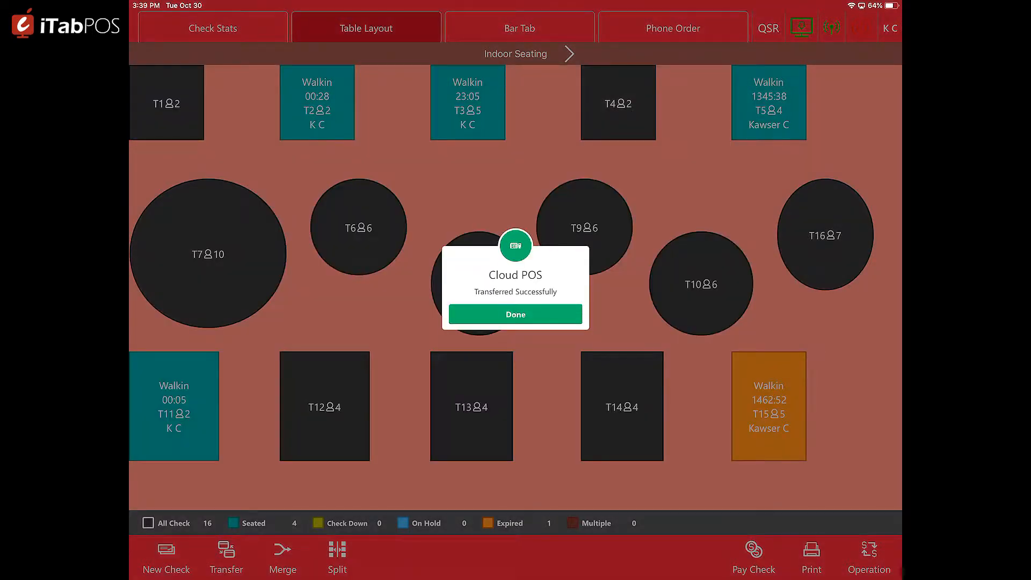
left_click(515, 314)
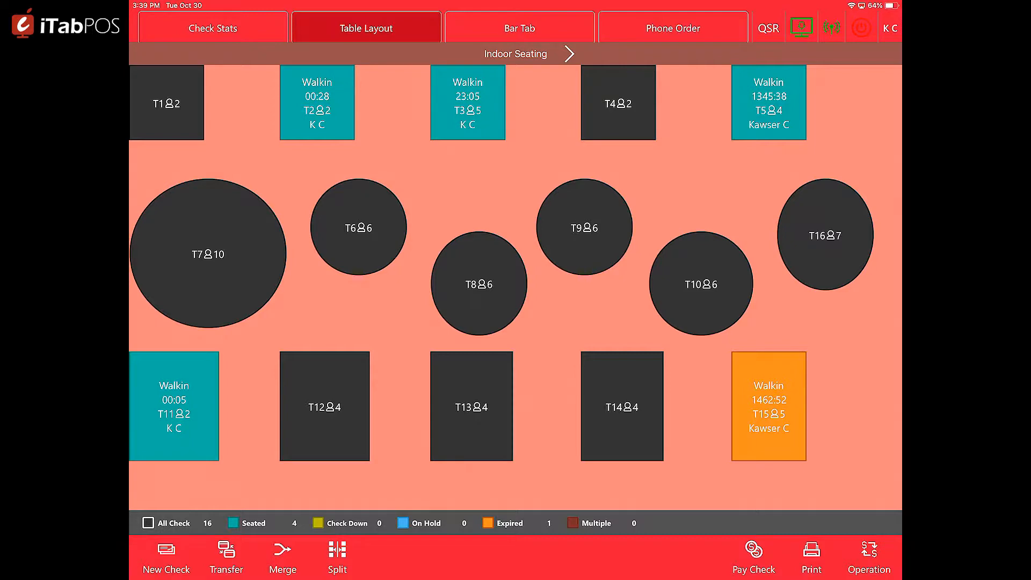
- Merge Table 5's check 2-004 into Table 3's check 2-003 and acknowledge the confirmation
left_click(283, 558)
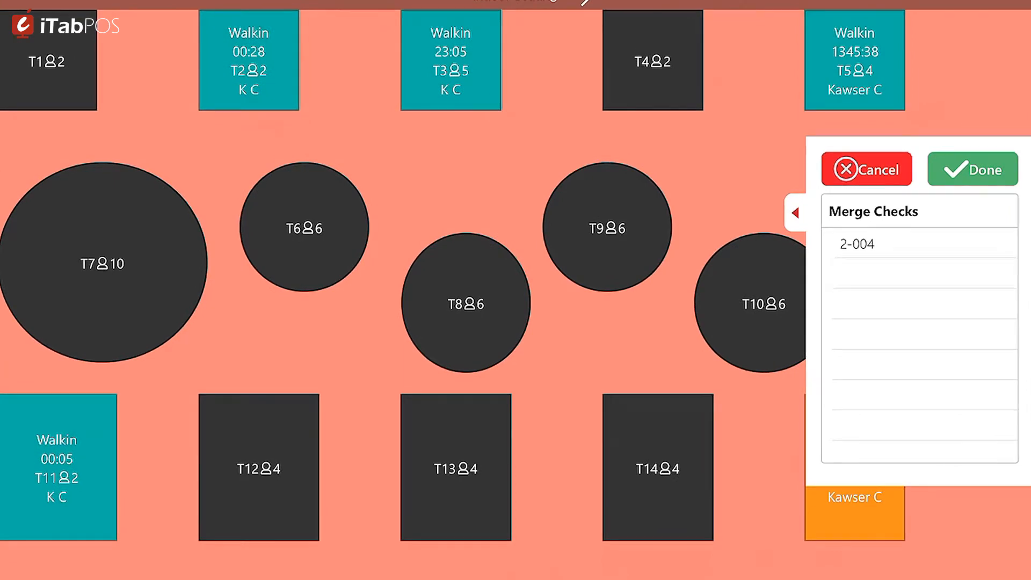
left_click(853, 59)
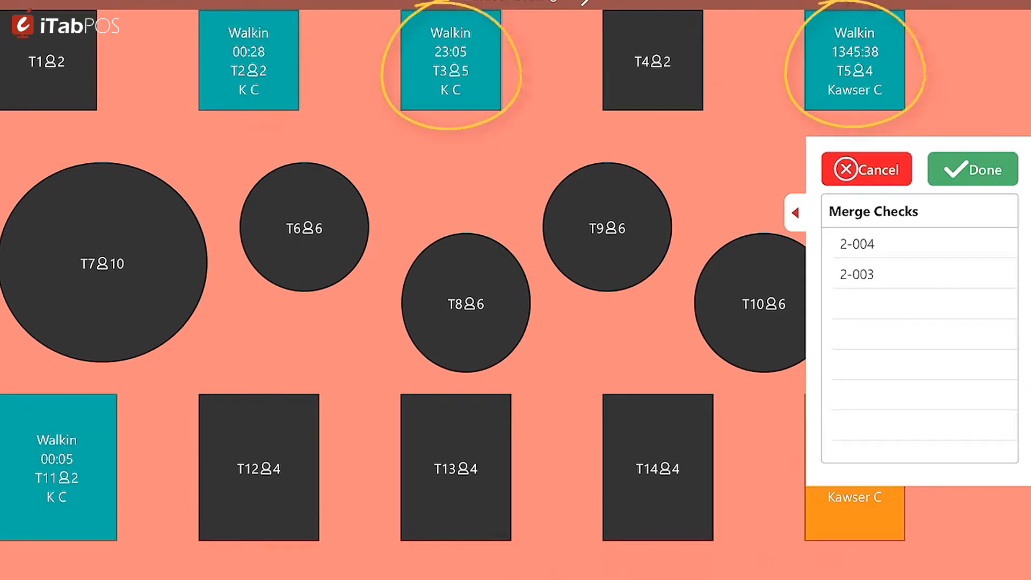
left_click(972, 169)
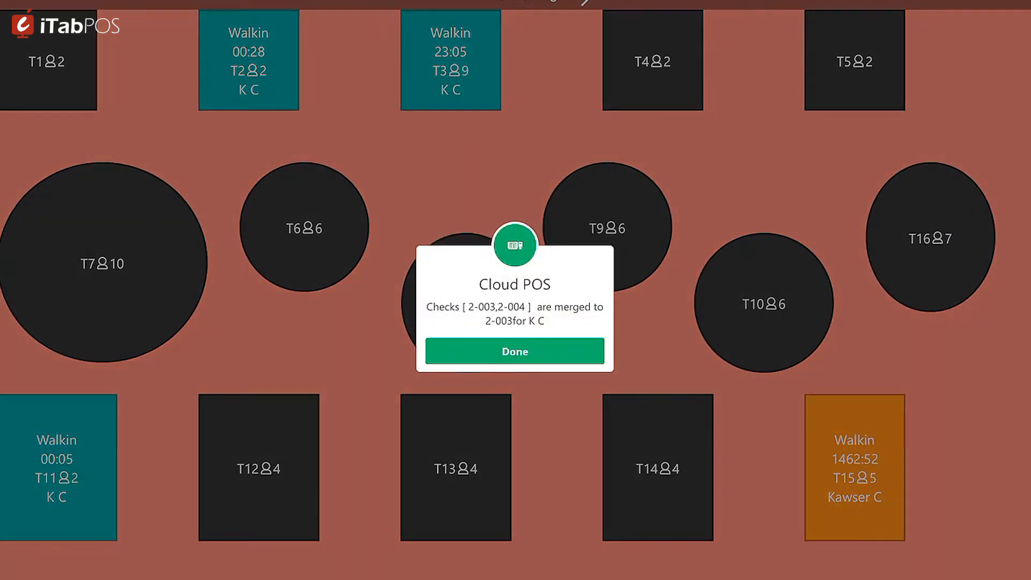
left_click(514, 351)
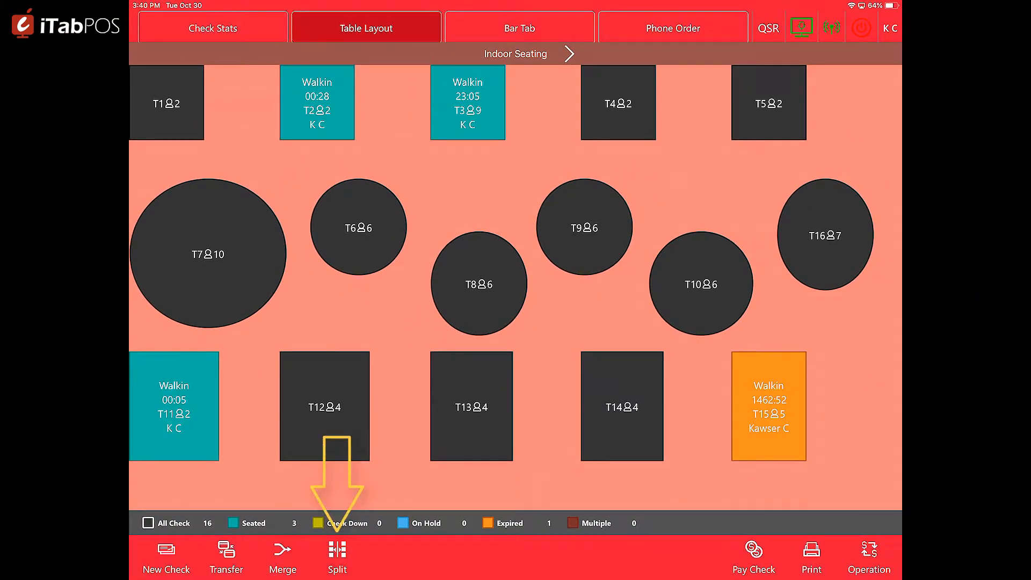
- Begin splitting Table 11's check across seats, moving Grilled Chicken to Seat 2
left_click(337, 558)
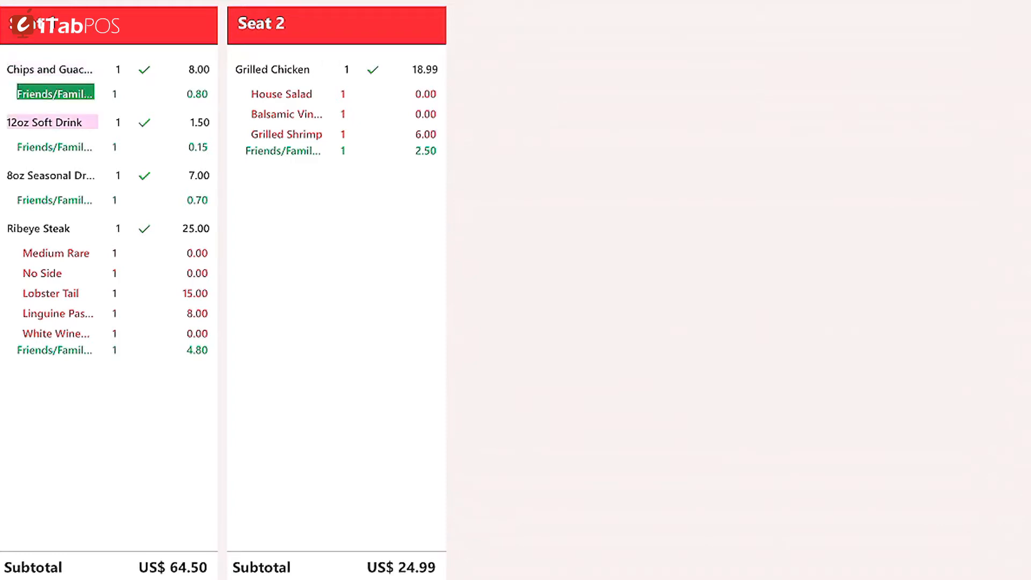
- Rearrange the split so chips and drinks join Seat 2, Ribeye stays on Seat 1, and Seat 3 is added
left_click(51, 69)
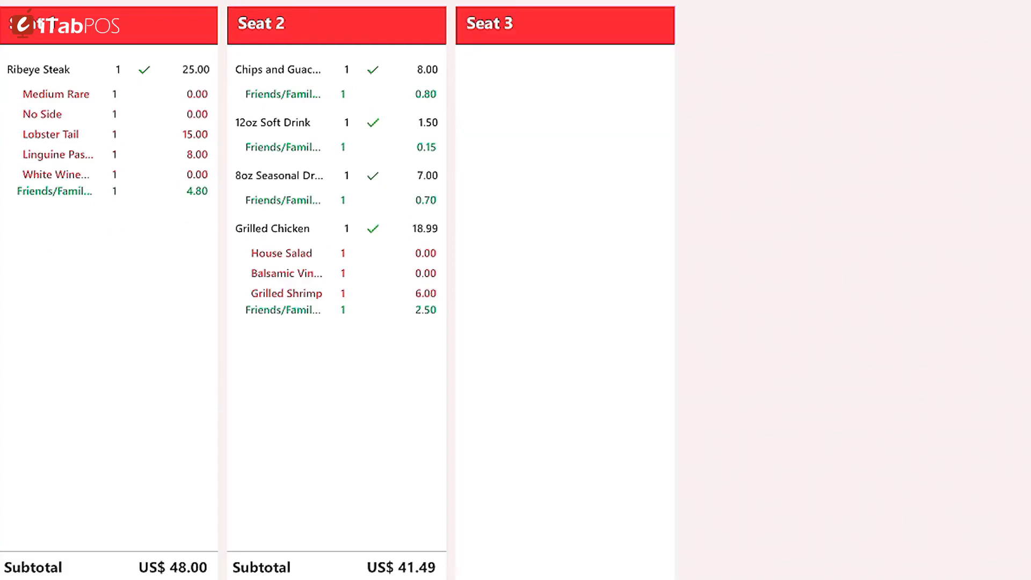
left_click(286, 273)
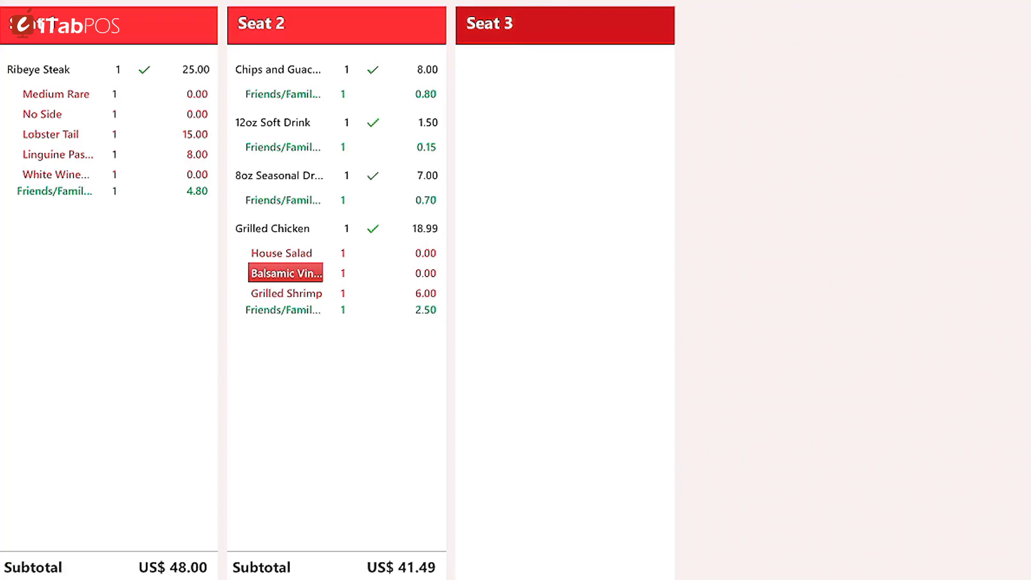